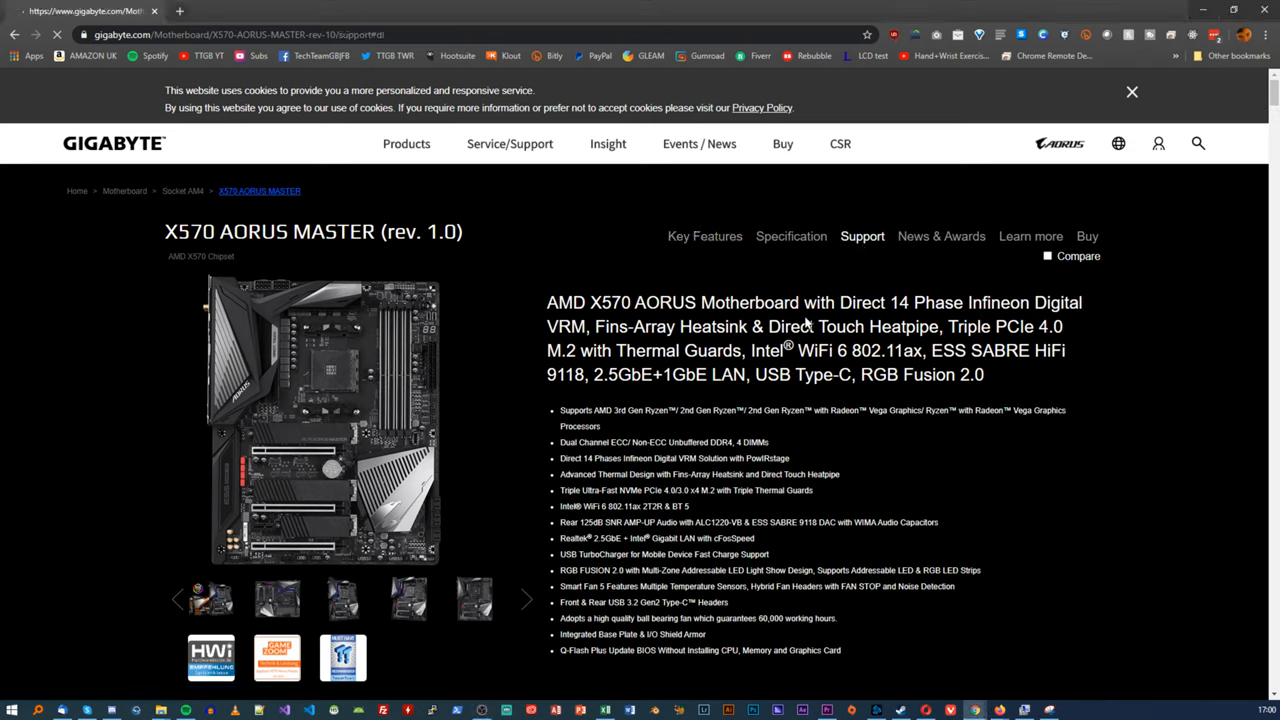
- Reach the X570 AORUS MASTER support page and expand its driver download list
{"action": "left_click", "coordinate": [862, 236]}
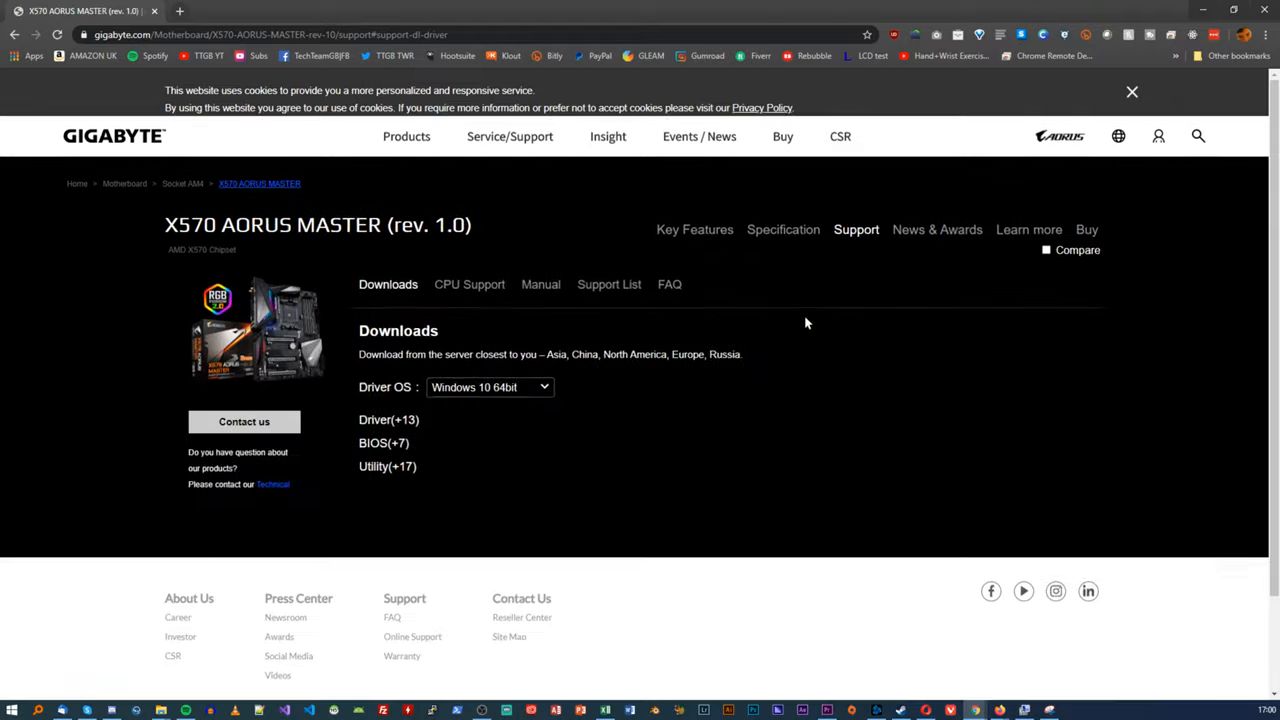
{"action": "left_click", "coordinate": [388, 420]}
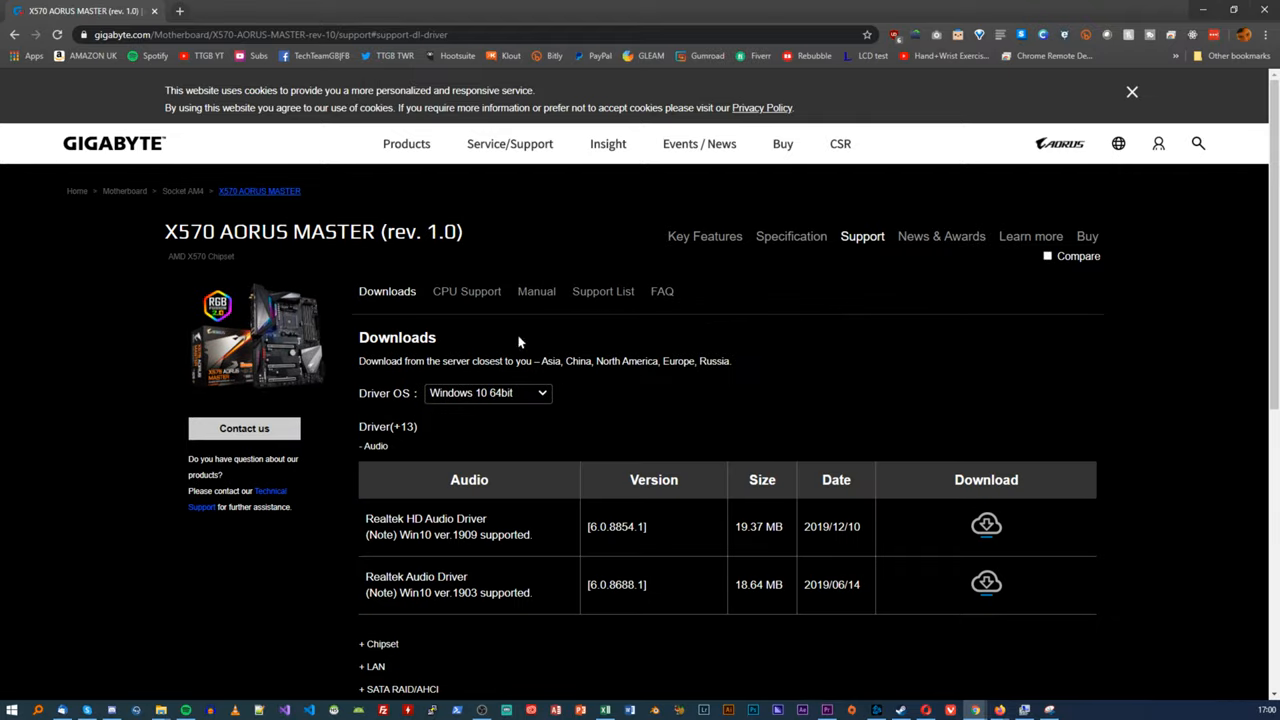
{"action": "mouse_move", "coordinate": [560, 392]}
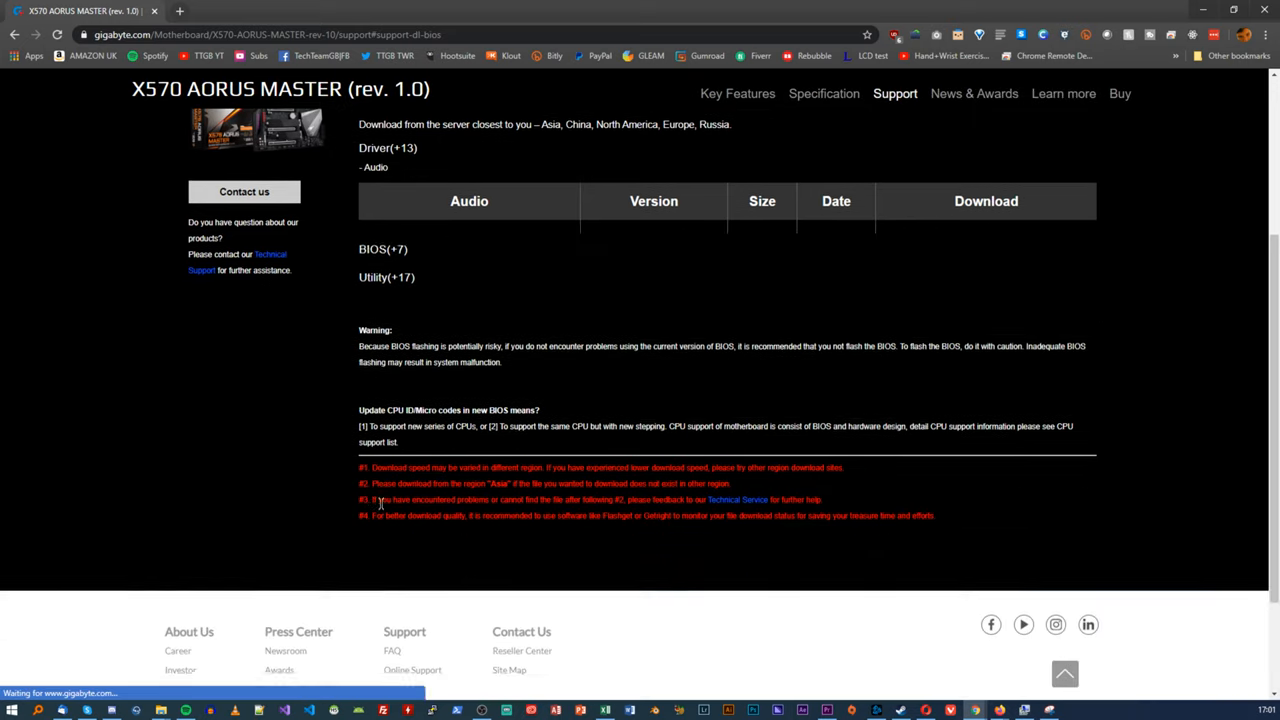
- Download the F11 BIOS zip (2019/12/09) from the BIOS list and open the archive
{"action": "left_click", "coordinate": [384, 248]}
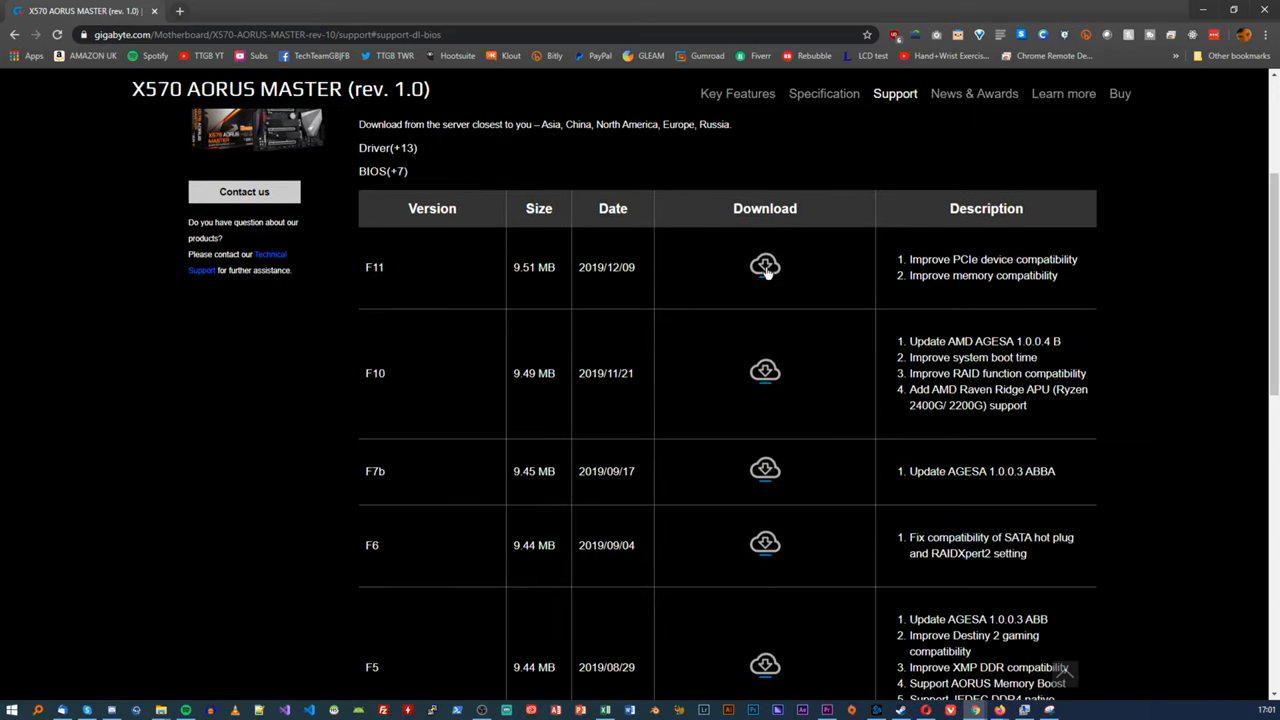
{"action": "left_click", "coordinate": [764, 266]}
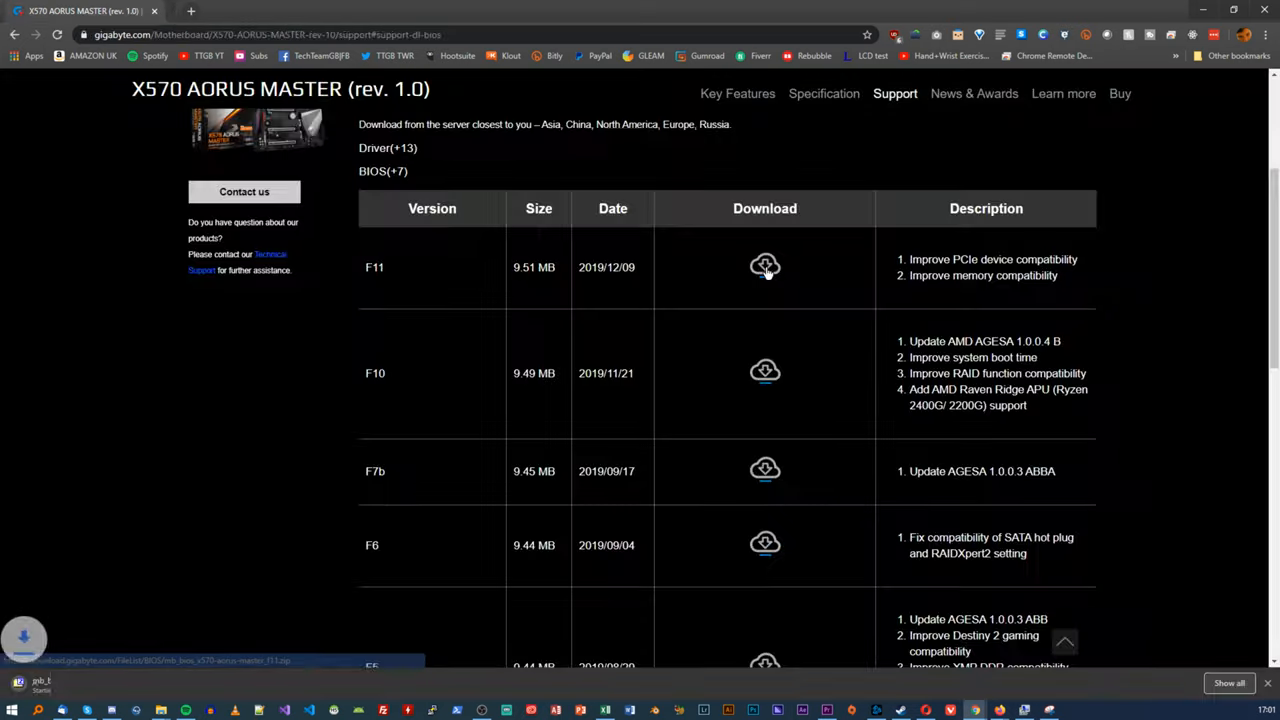
{"action": "left_click", "coordinate": [764, 266]}
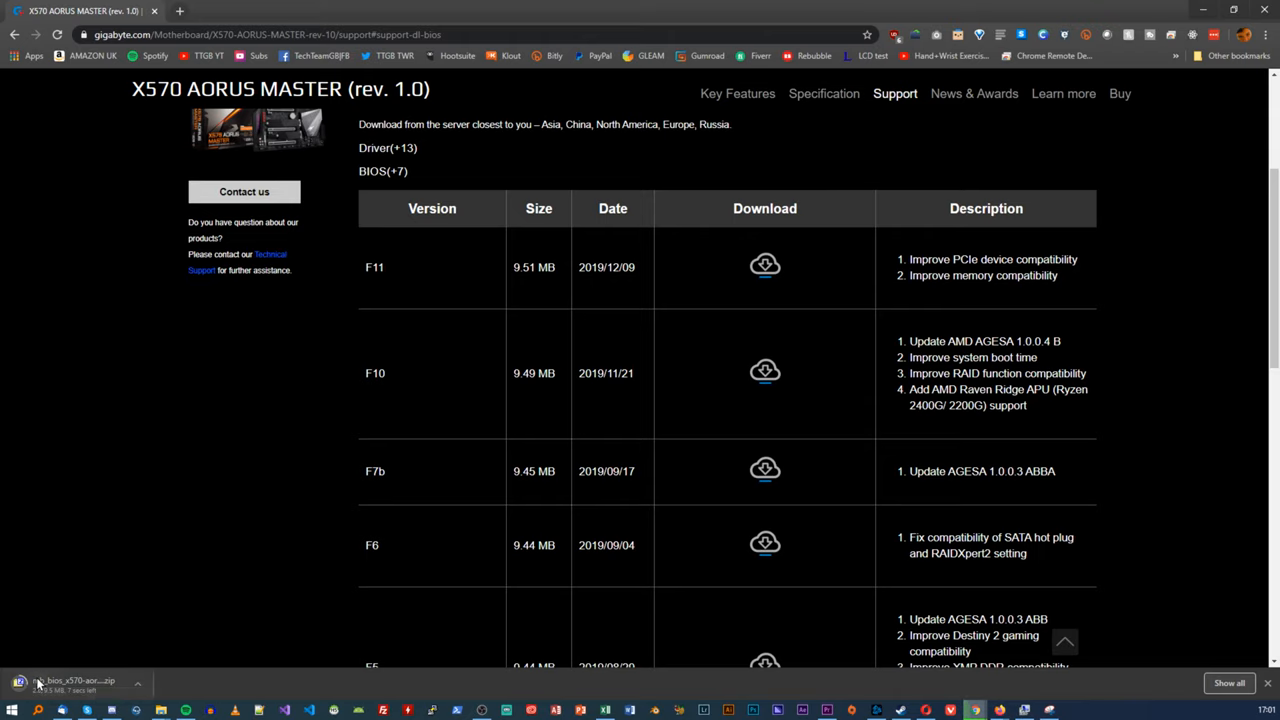
{"action": "left_click", "coordinate": [76, 684]}
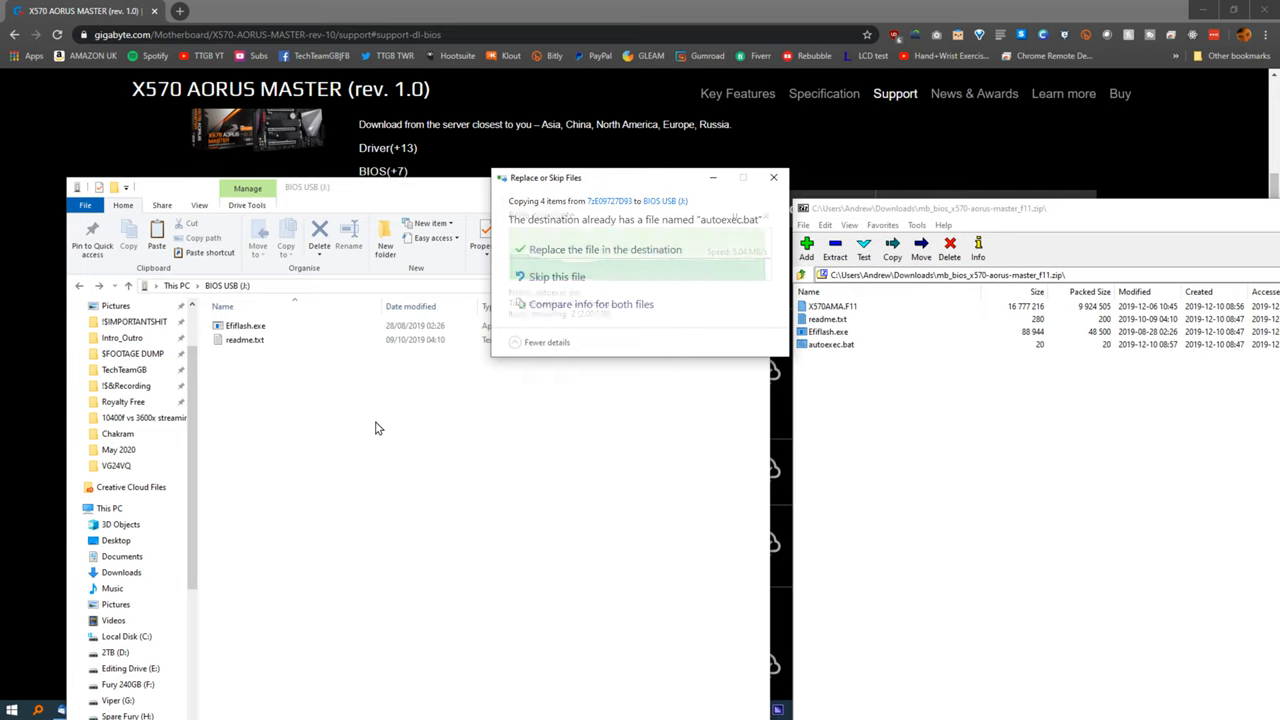
- Replace the existing files on BIOS USB (J:) with the F11 BIOS files
{"action": "left_click", "coordinate": [604, 248]}
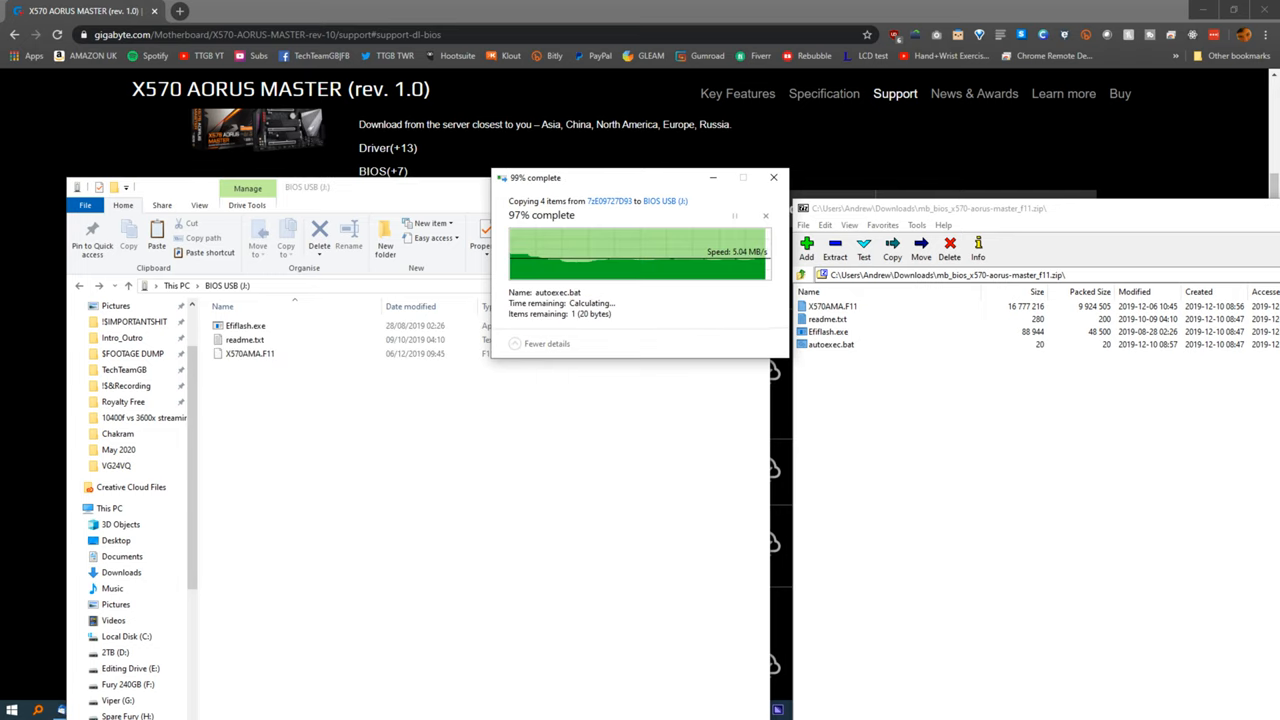